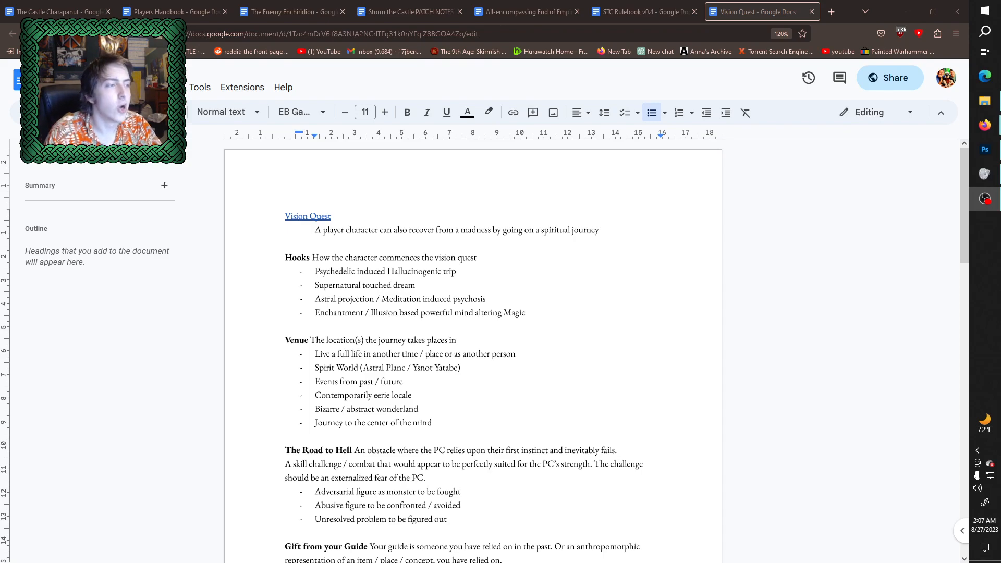
{"action": "scroll", "scroll_direction": "down", "scroll_amount": 3}
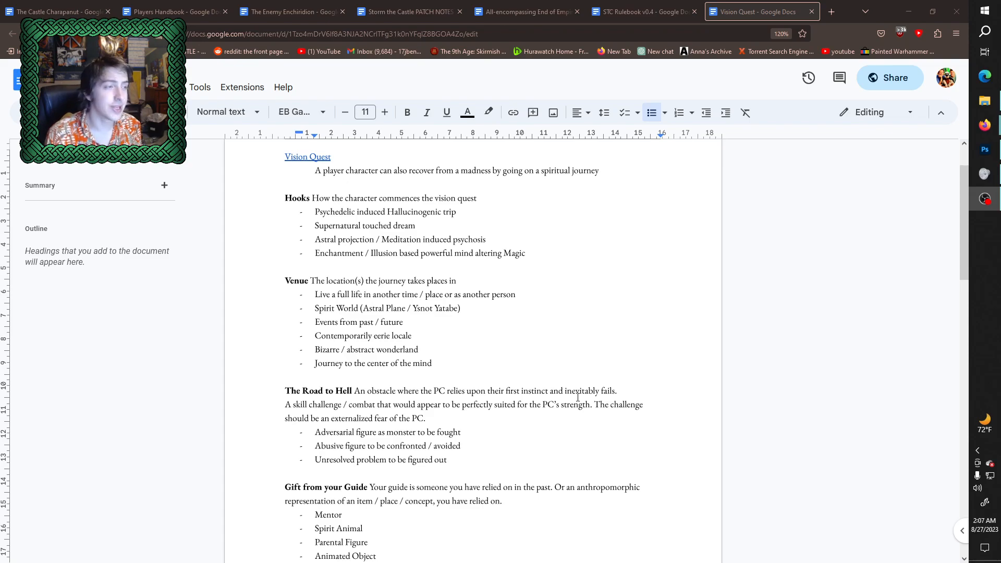
{"action": "mouse_move", "coordinate": [473, 295]}
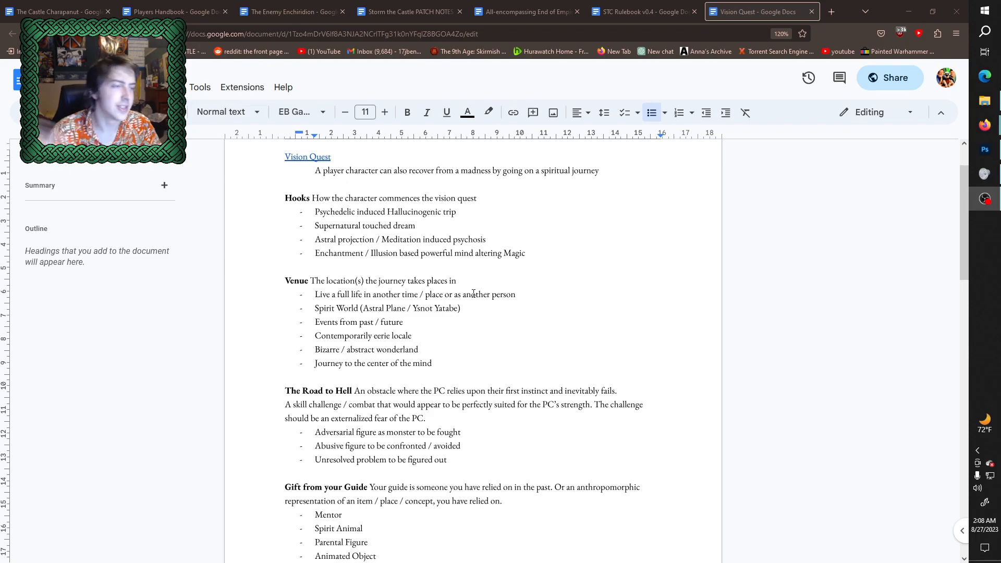
{"action": "mouse_move", "coordinate": [403, 307]}
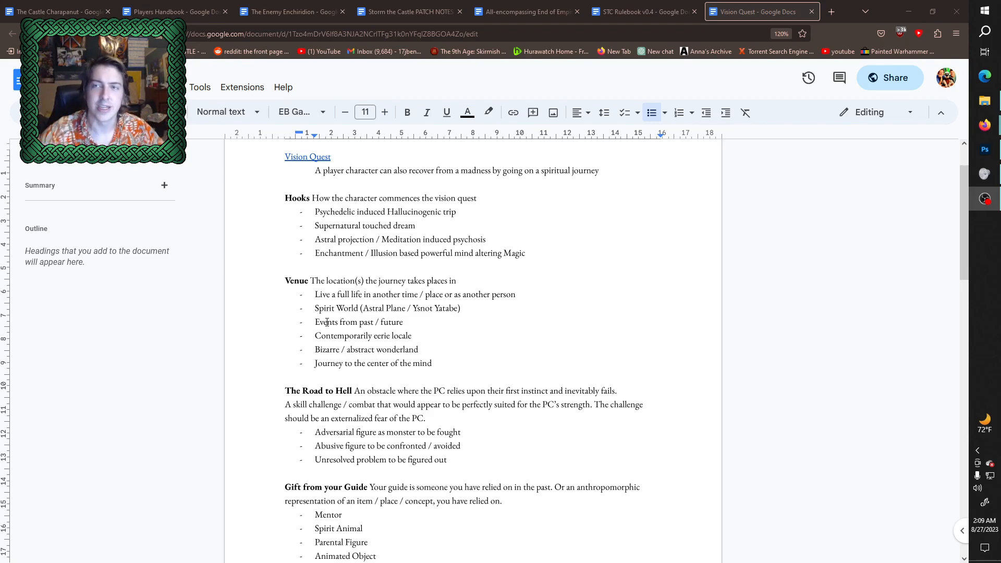
{"action": "mouse_move", "coordinate": [365, 340]}
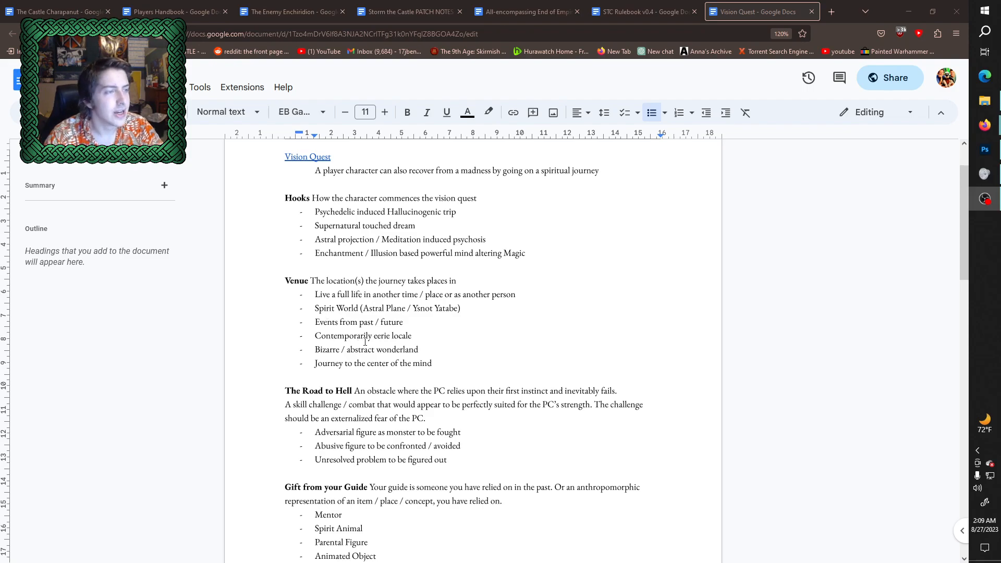
{"action": "scroll", "scroll_direction": "down", "scroll_amount": 3}
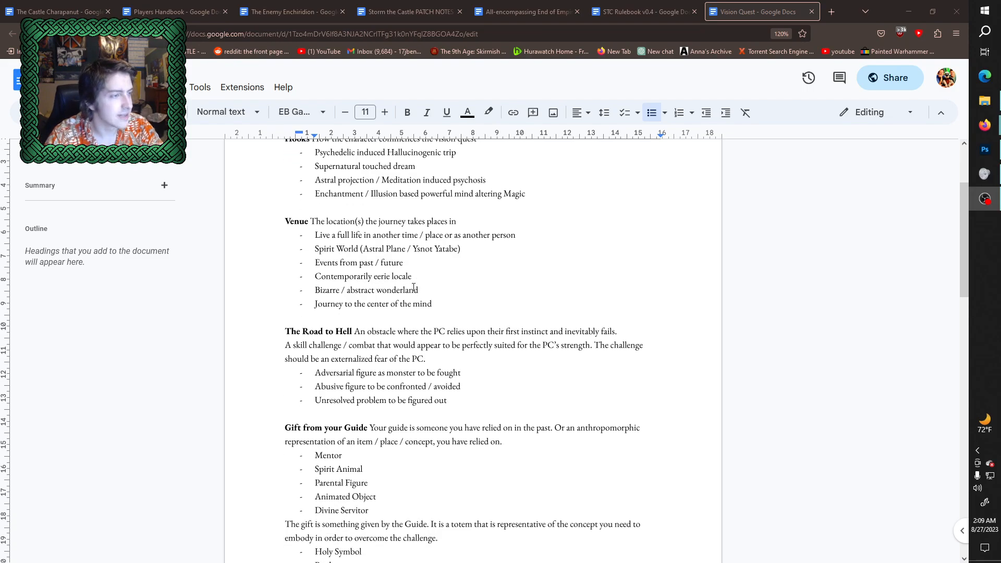
{"action": "scroll", "scroll_direction": "down", "scroll_amount": 3}
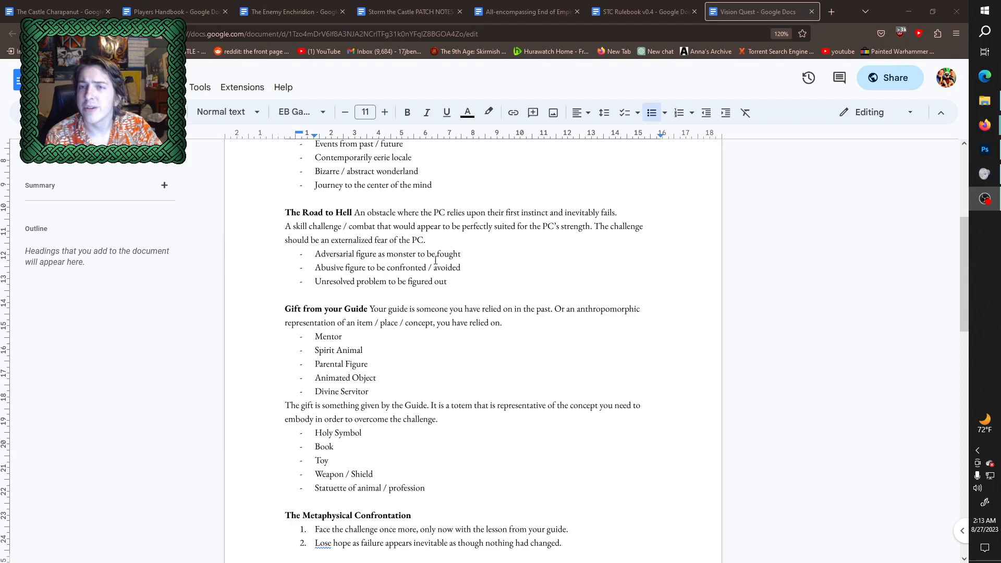
{"action": "scroll", "scroll_direction": "down", "scroll_amount": 3}
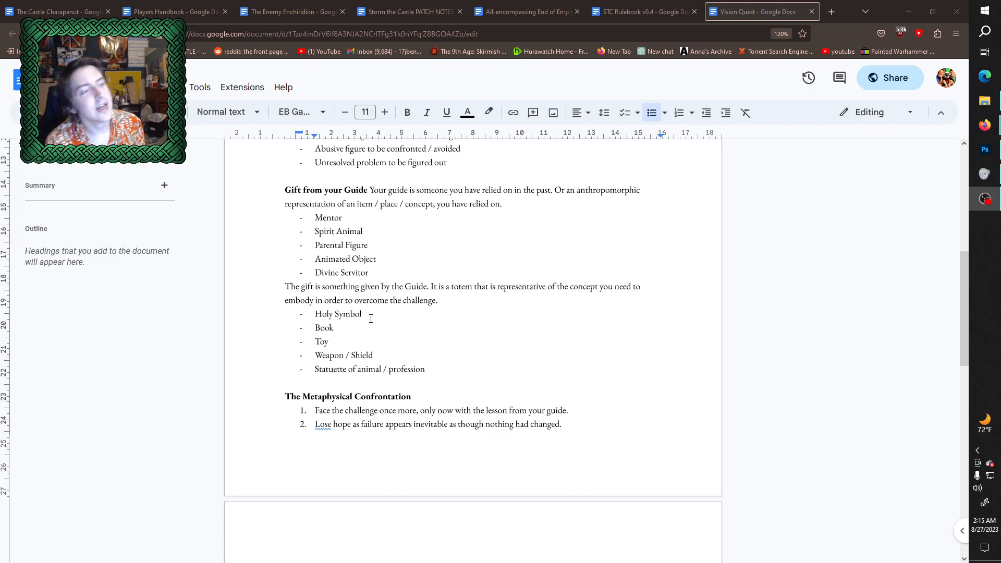
{"action": "mouse_move", "coordinate": [339, 342]}
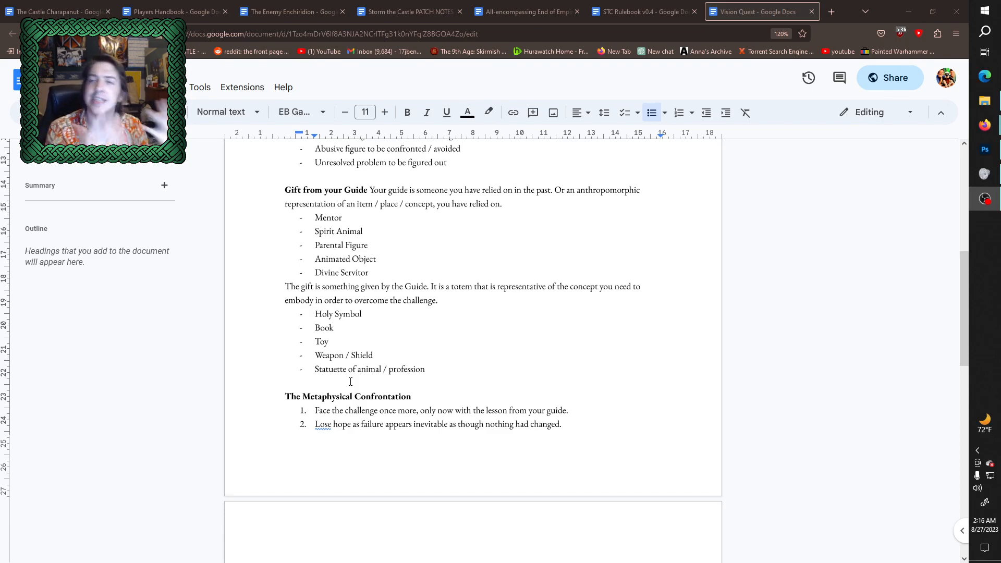
{"action": "scroll", "scroll_direction": "down", "scroll_amount": 3}
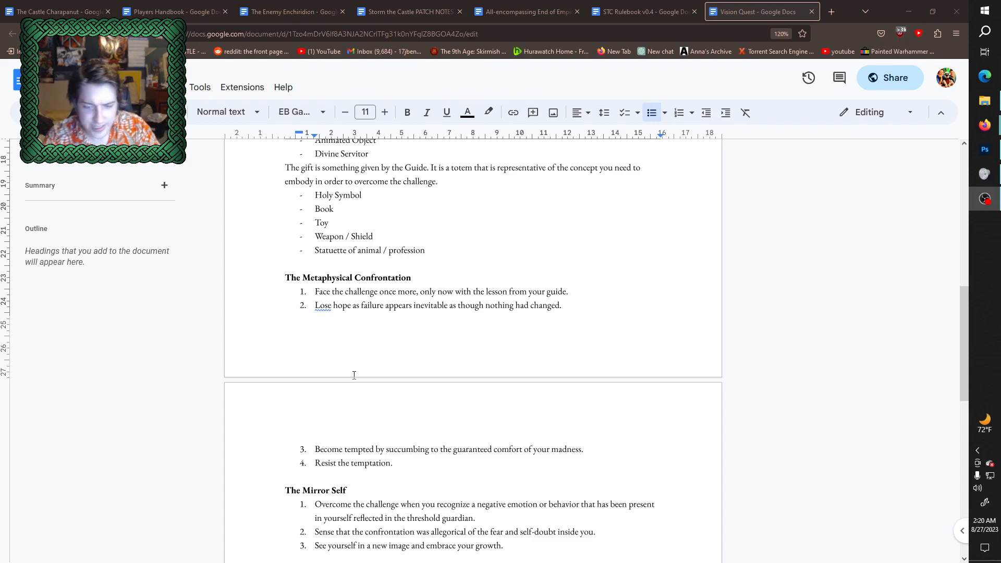
{"action": "mouse_move", "coordinate": [343, 369]}
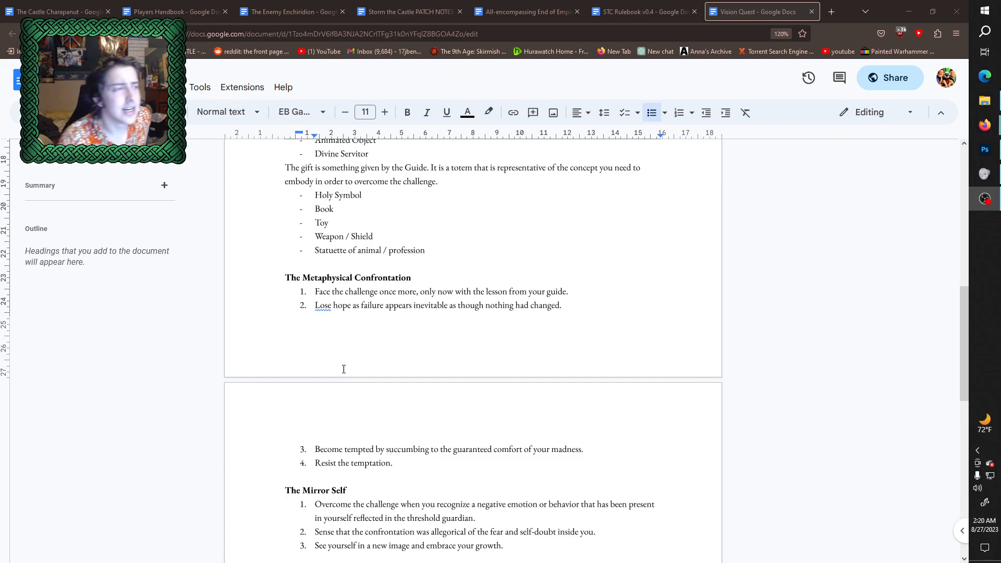
{"action": "scroll", "scroll_direction": "down", "scroll_amount": 3}
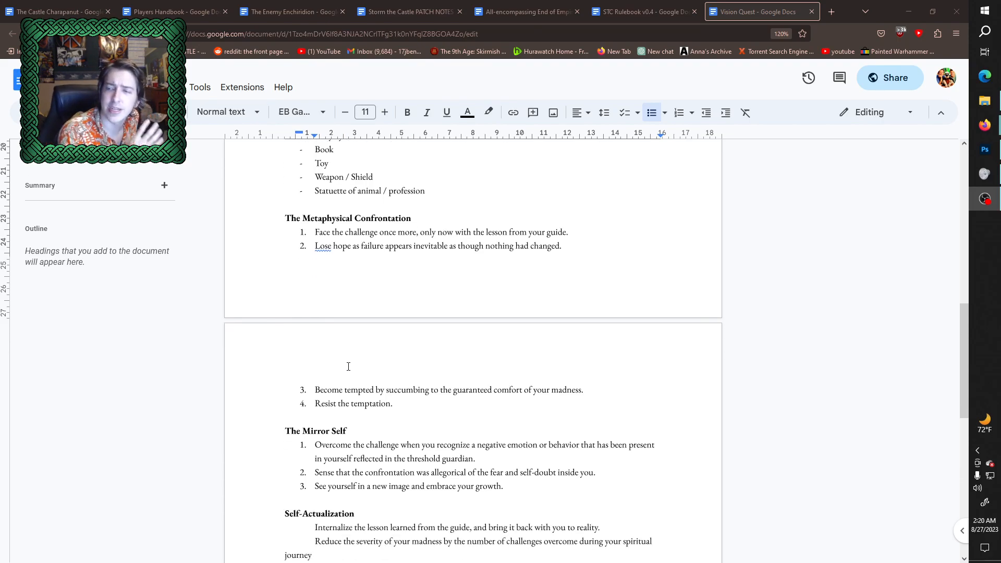
{"action": "scroll", "scroll_direction": "down", "scroll_amount": 3}
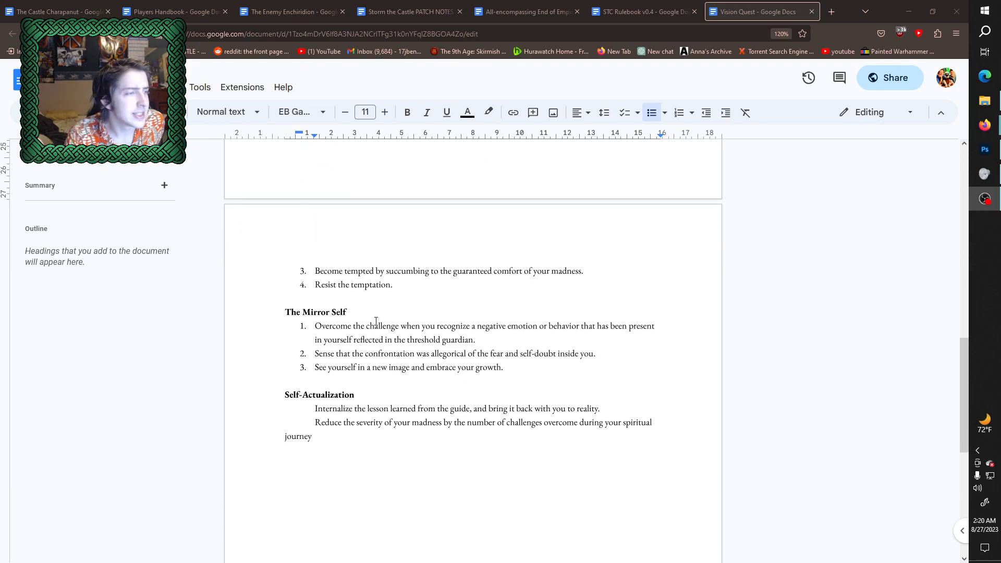